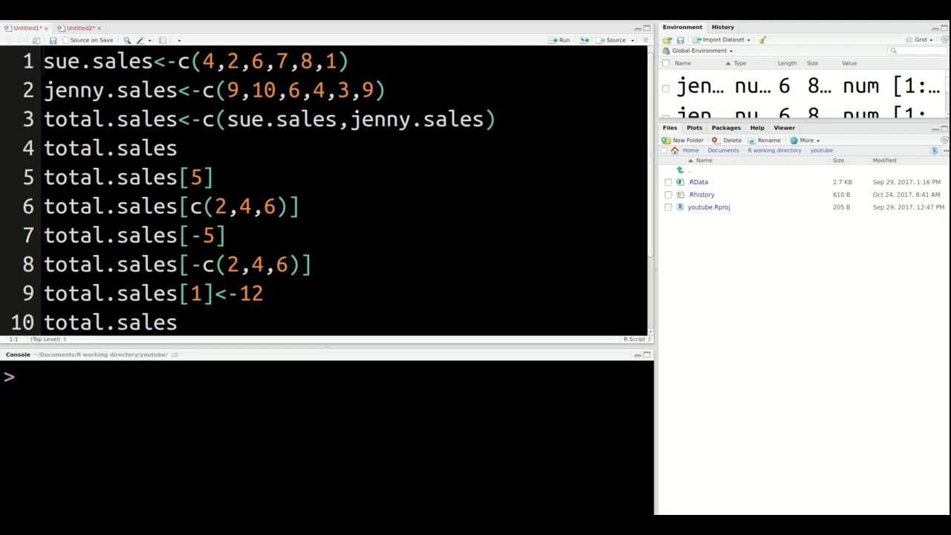
# Show the notes script listing the operators ==, !=, >, >=, <, <=, &, |, !, xor
pyautogui.click(208, 176)
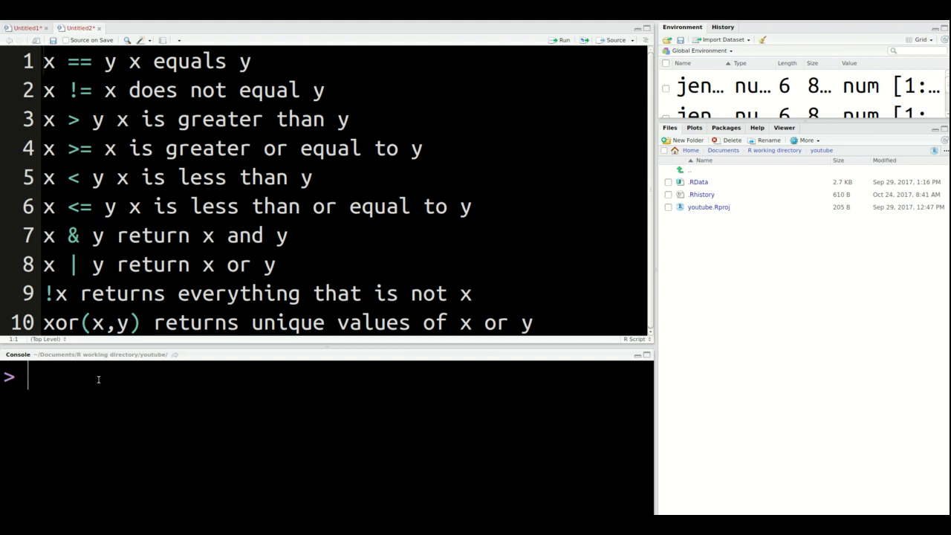
# Run sue.sales == jenny.sales in the console, returning FALSE FALSE TRUE FALSE FALSE FALSE
pyautogui.write('sue.sales ==')
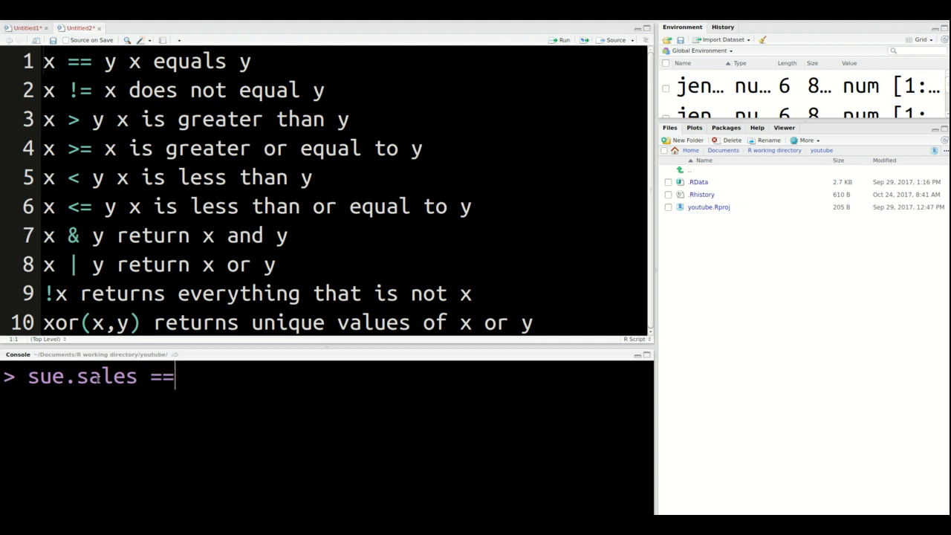
pyautogui.write('jenn')
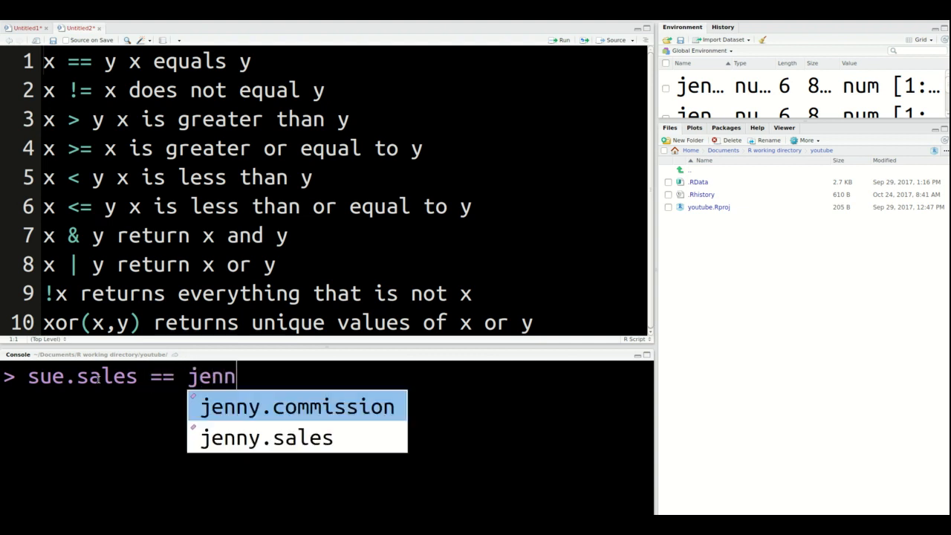
pyautogui.click(264, 437)
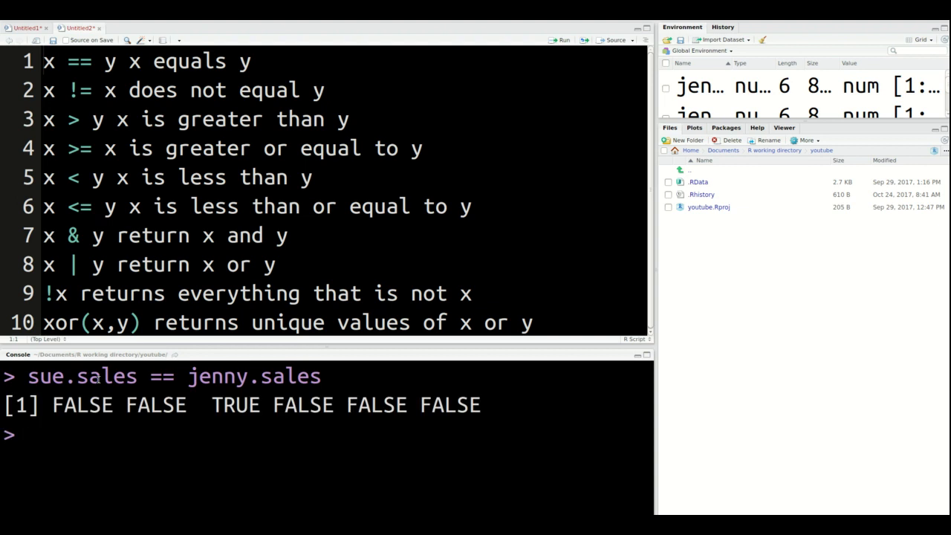
pyautogui.moveTo(158, 416)
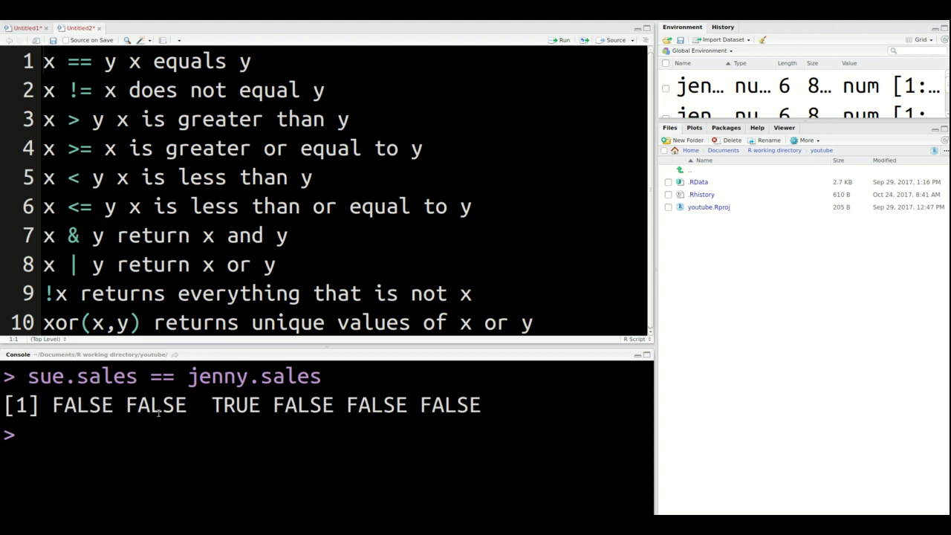
pyautogui.moveTo(244, 410)
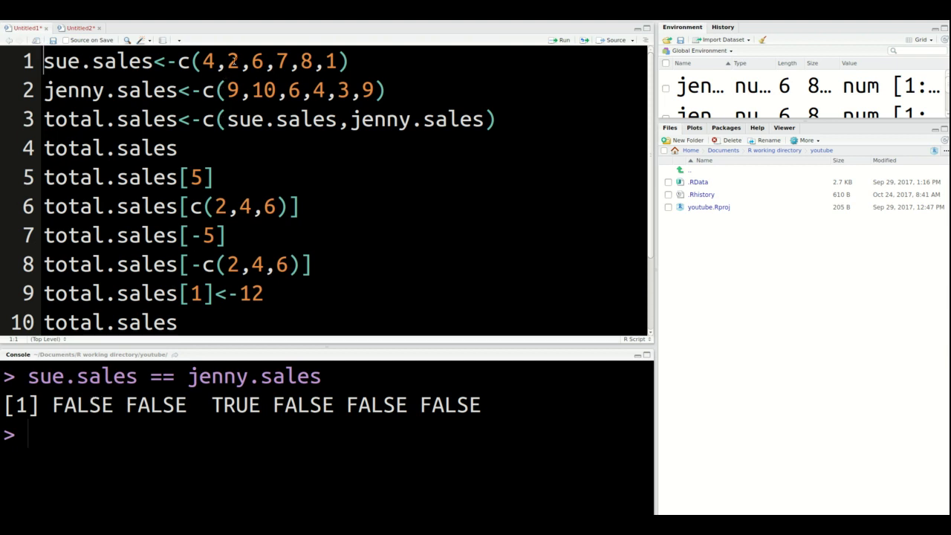
pyautogui.moveTo(265, 166)
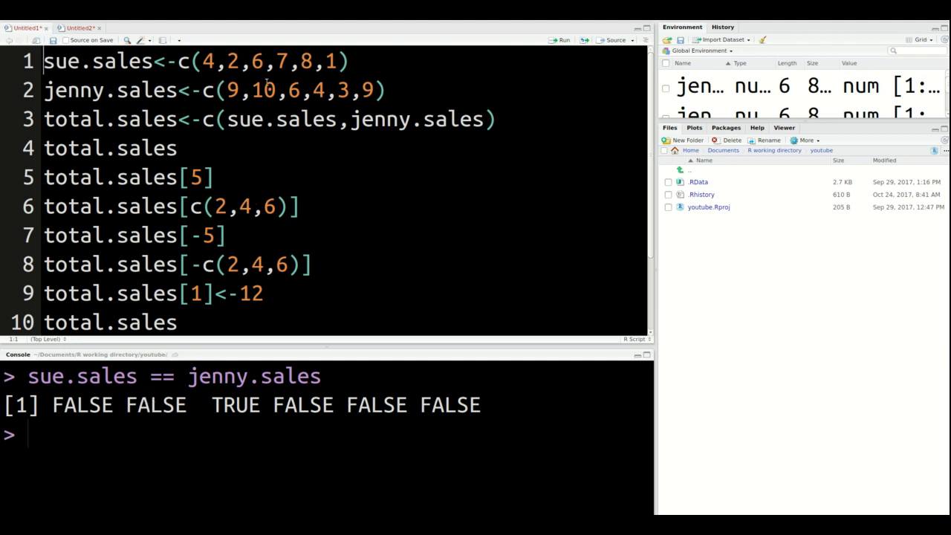
pyautogui.moveTo(256, 330)
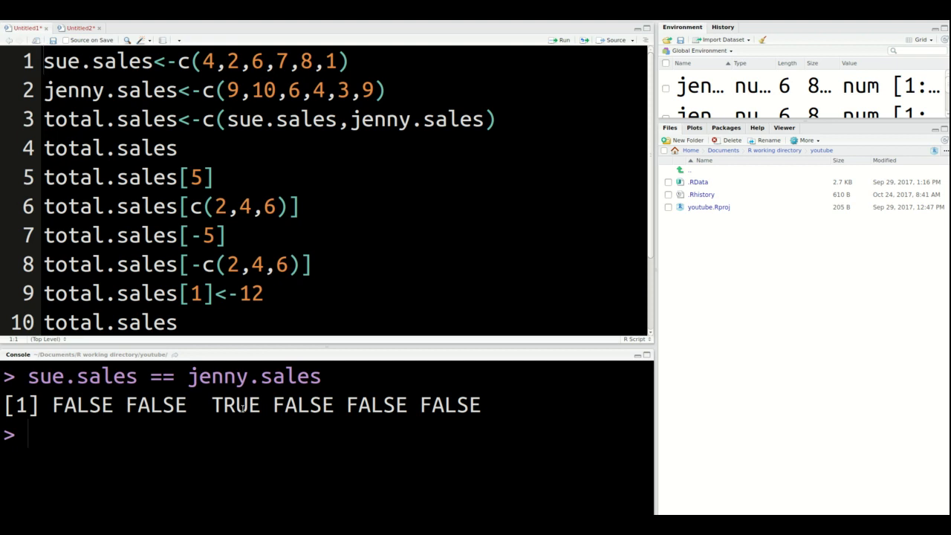
pyautogui.doubleClick(235, 404)
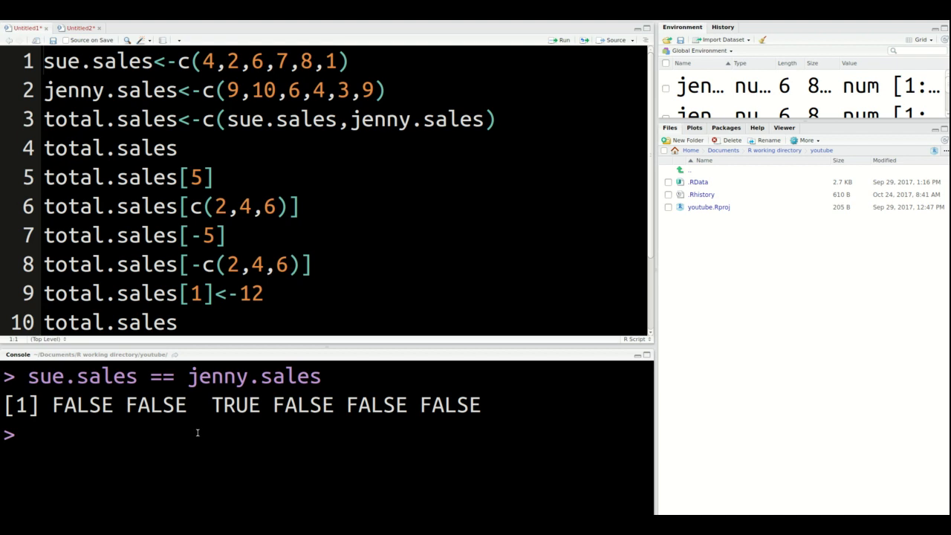
pyautogui.moveTo(235, 239)
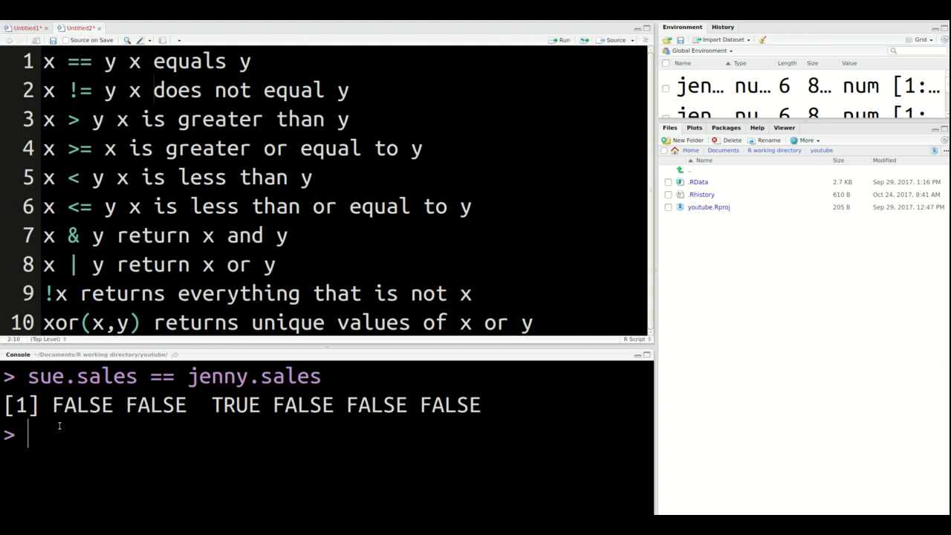
# Run sue.sales != jenny.sales, returning TRUE TRUE FALSE TRUE TRUE TRUE
pyautogui.write('sue.sales == jenny.sales')
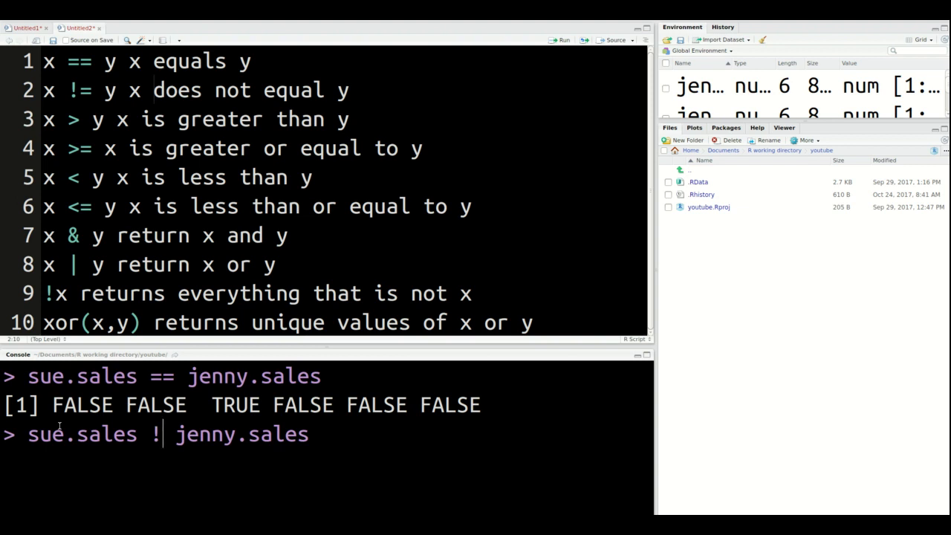
pyautogui.write('=')
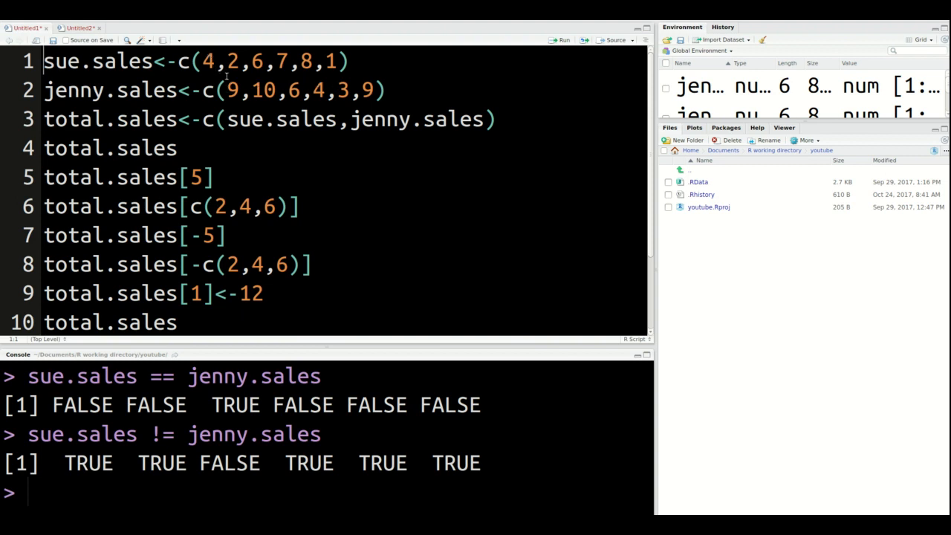
pyautogui.moveTo(156, 363)
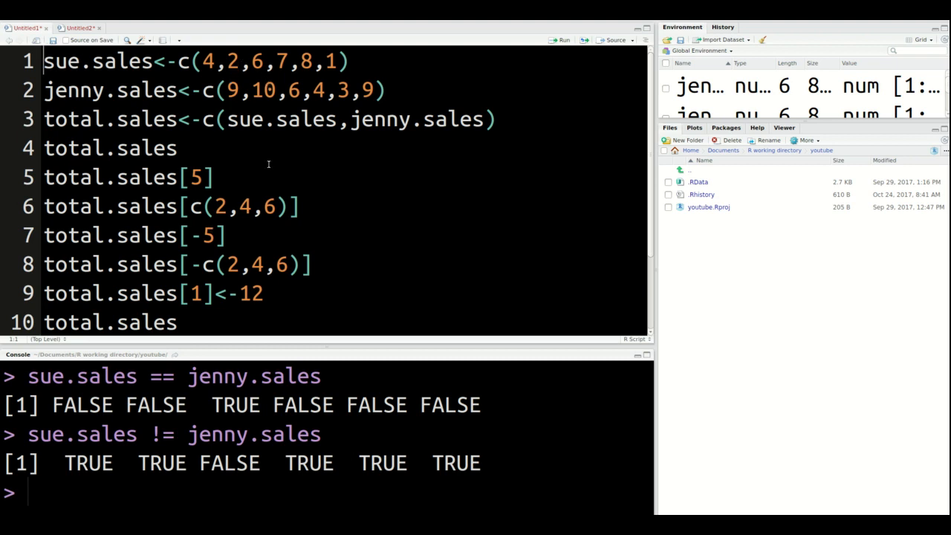
pyautogui.moveTo(278, 247)
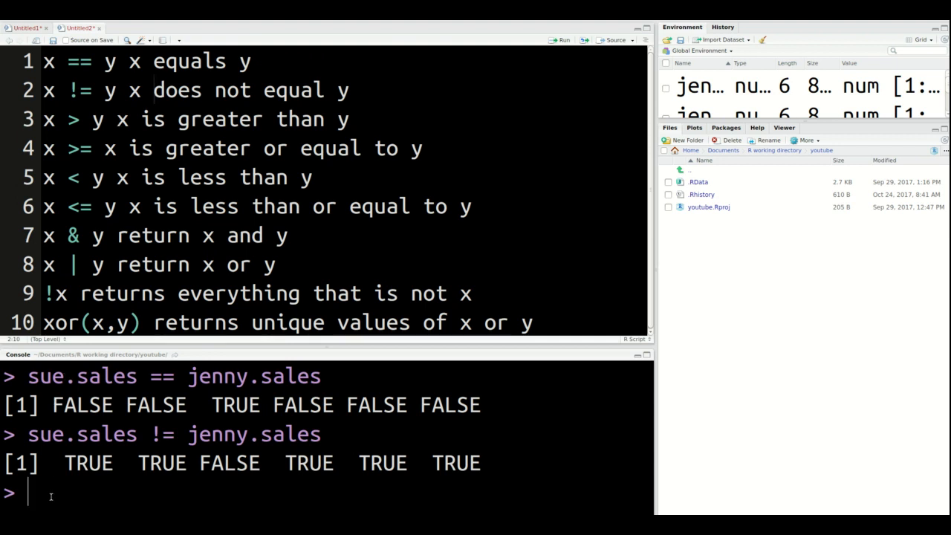
# Run sue.sales > jenny.sales, returning FALSE FALSE FALSE TRUE TRUE FALSE
pyautogui.write('sue.sales != jenny.sales')
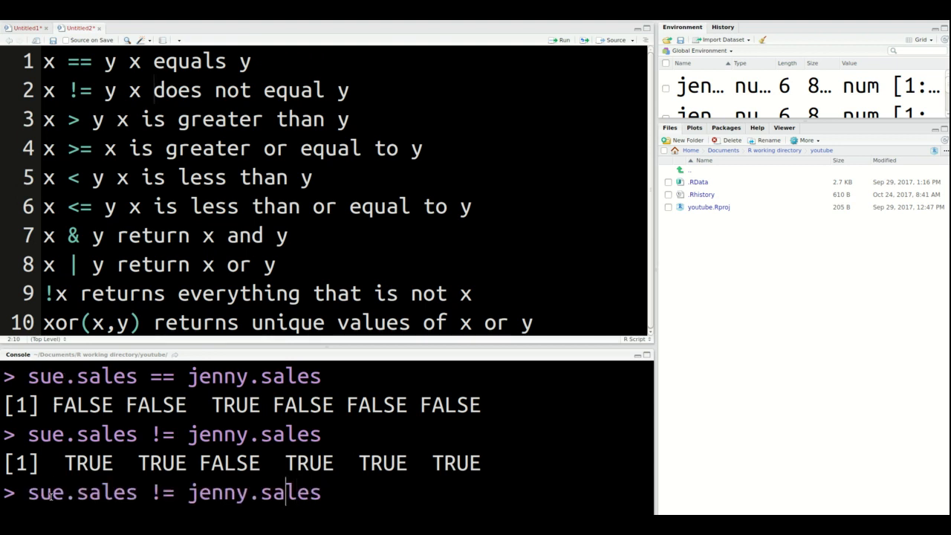
pyautogui.doubleClick(160, 493)
pyautogui.write('>')
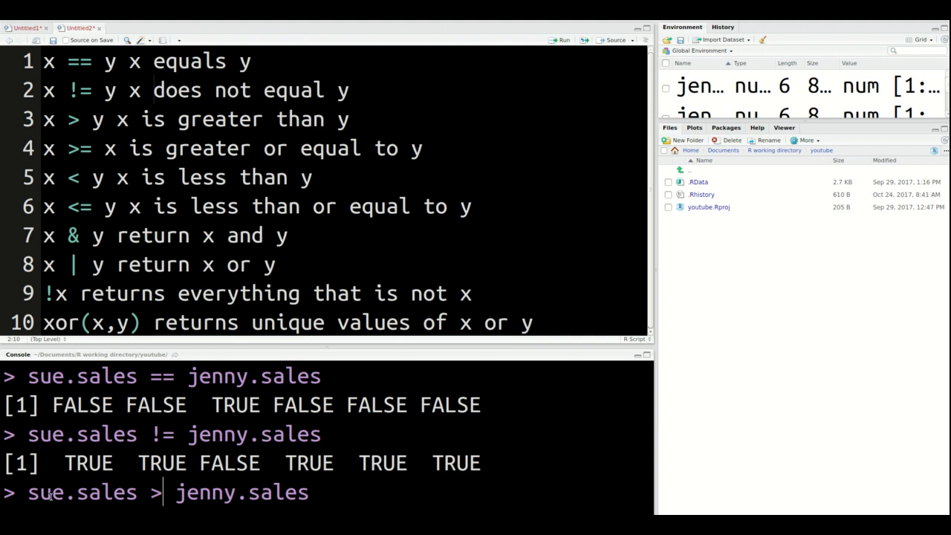
pyautogui.press('Return')
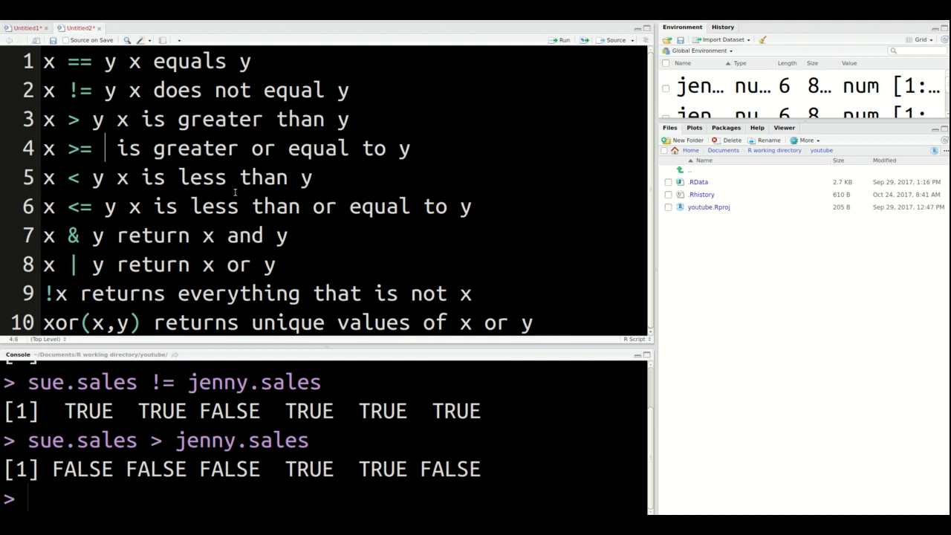
pyautogui.write('y x')
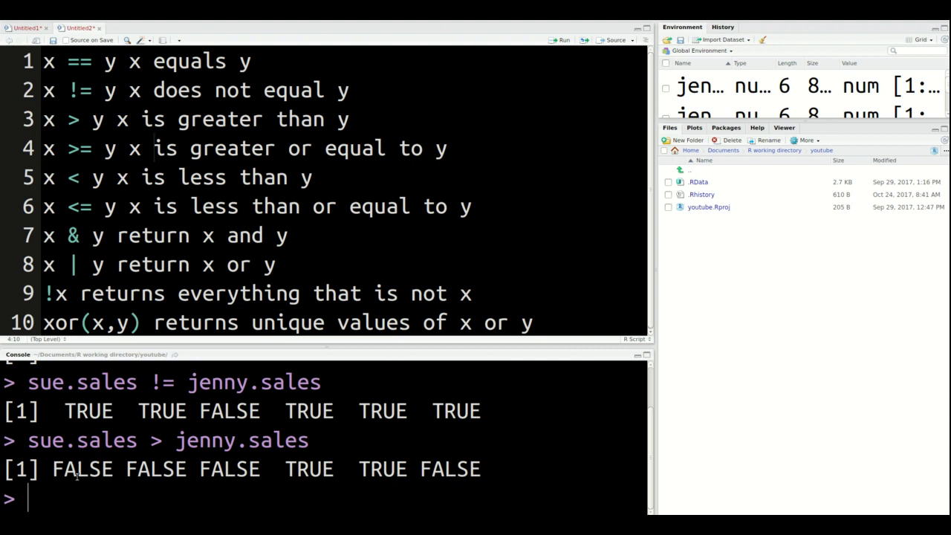
pyautogui.write('sue.sales > jenny.sales')
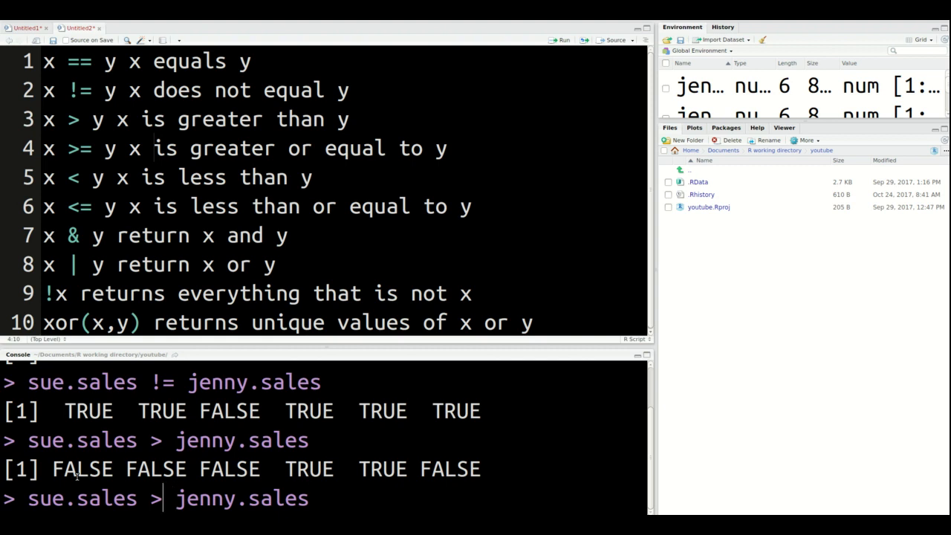
# Run sue.sales >= jenny.sales, returning FALSE FALSE TRUE TRUE TRUE FALSE
pyautogui.write('=')
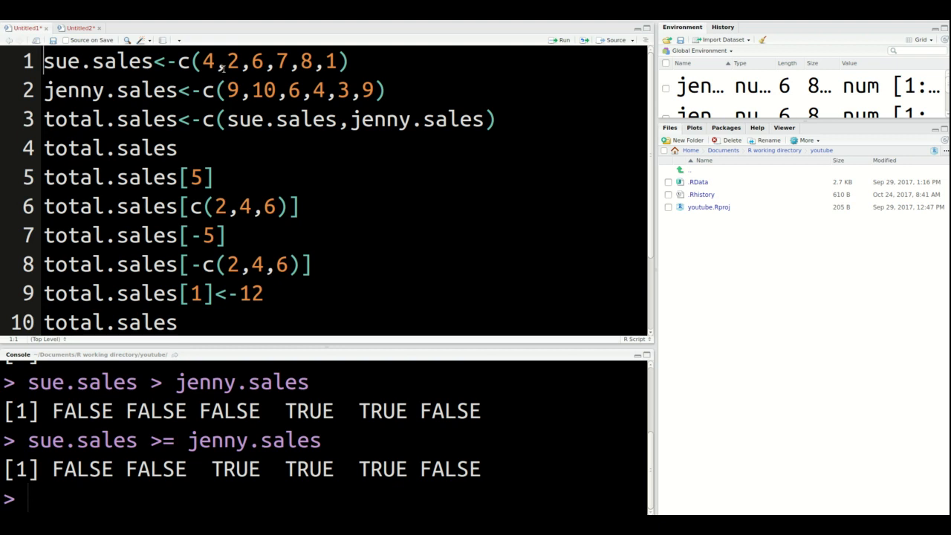
pyautogui.moveTo(234, 63)
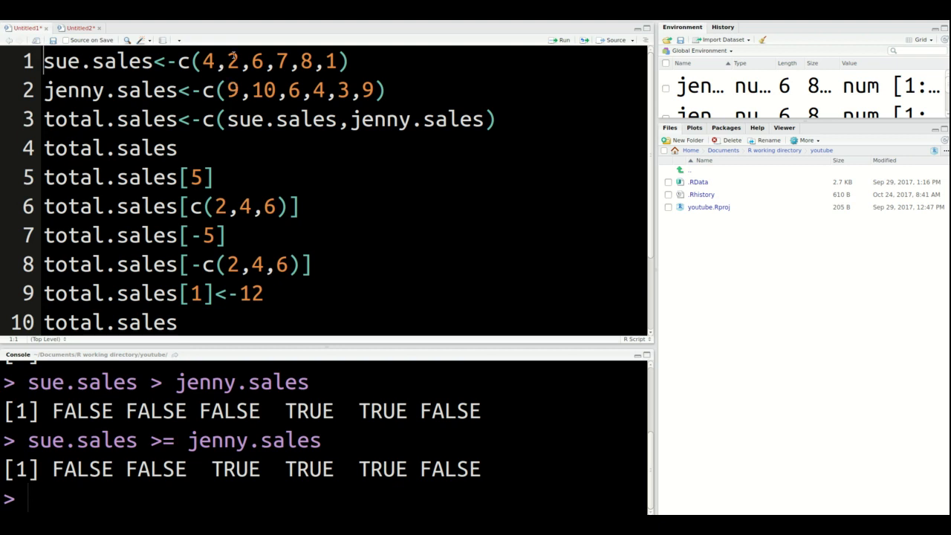
pyautogui.moveTo(265, 91)
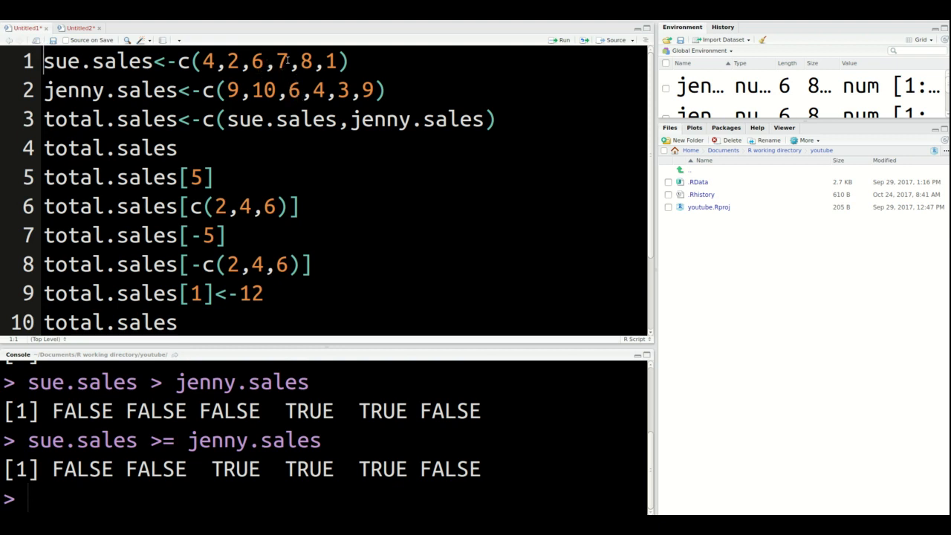
pyautogui.moveTo(321, 91)
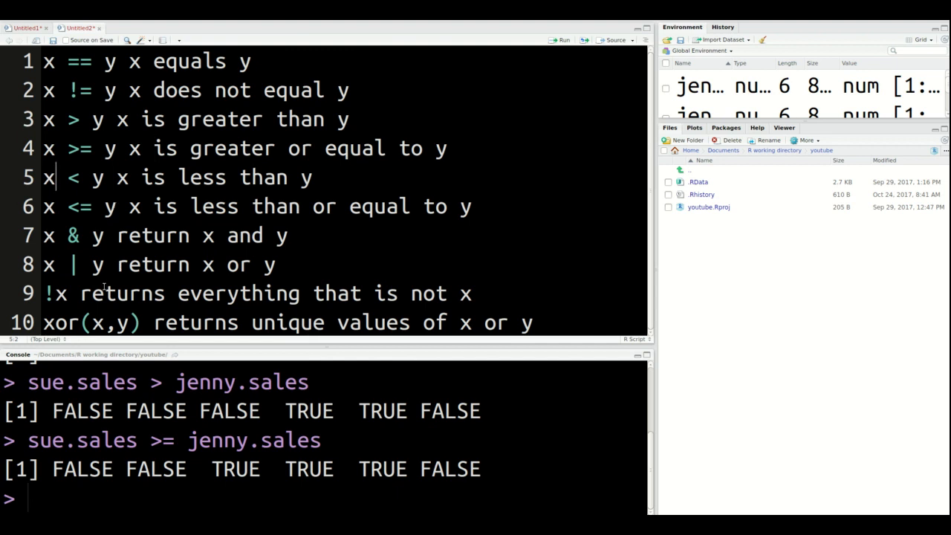
# Run sue.sales < jenny.sales (TRUE TRUE FALSE FALSE FALSE TRUE), then the <= comparison
pyautogui.write('sue.sales >= jenny.sales')
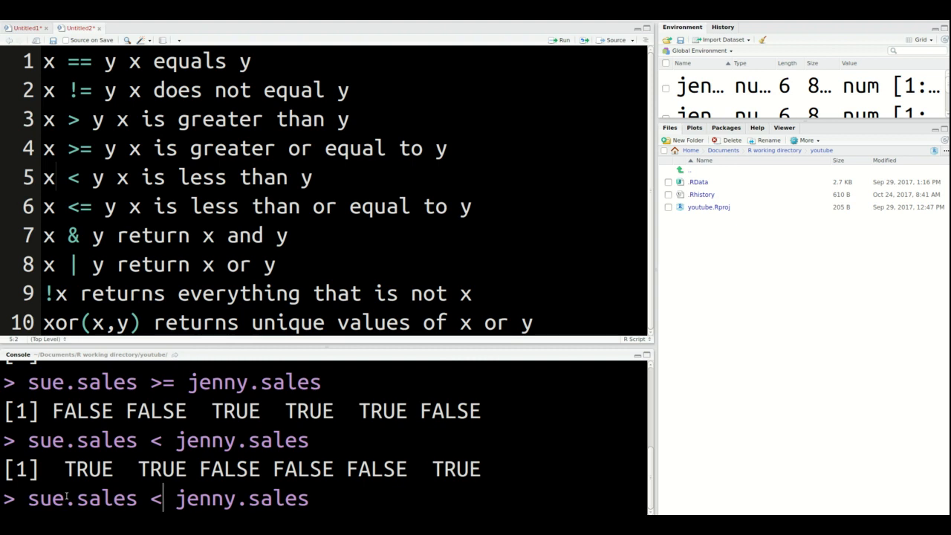
pyautogui.write('=')
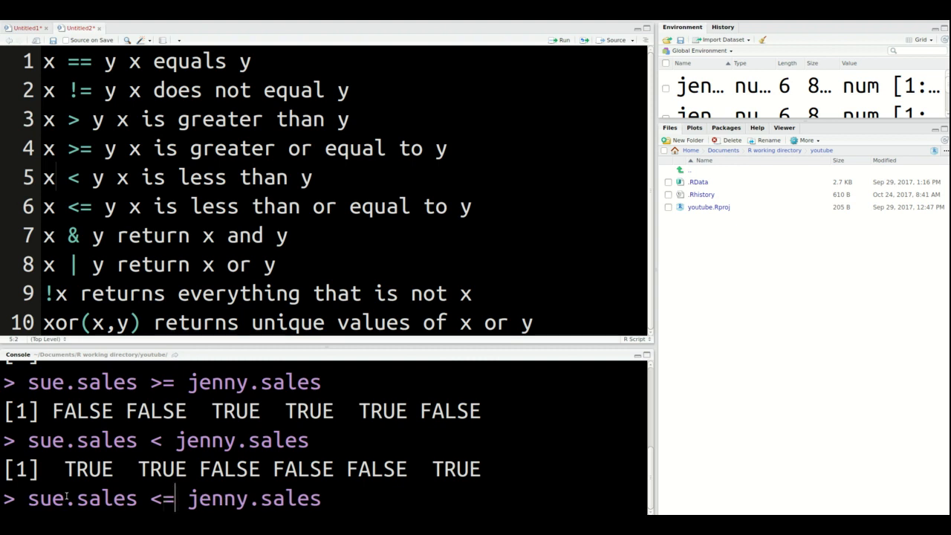
pyautogui.moveTo(34, 205)
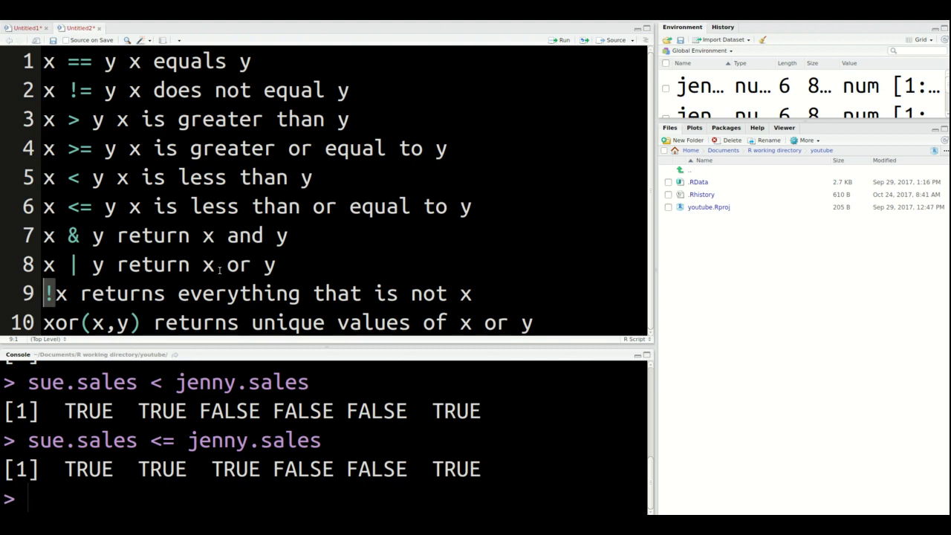
pyautogui.moveTo(258, 274)
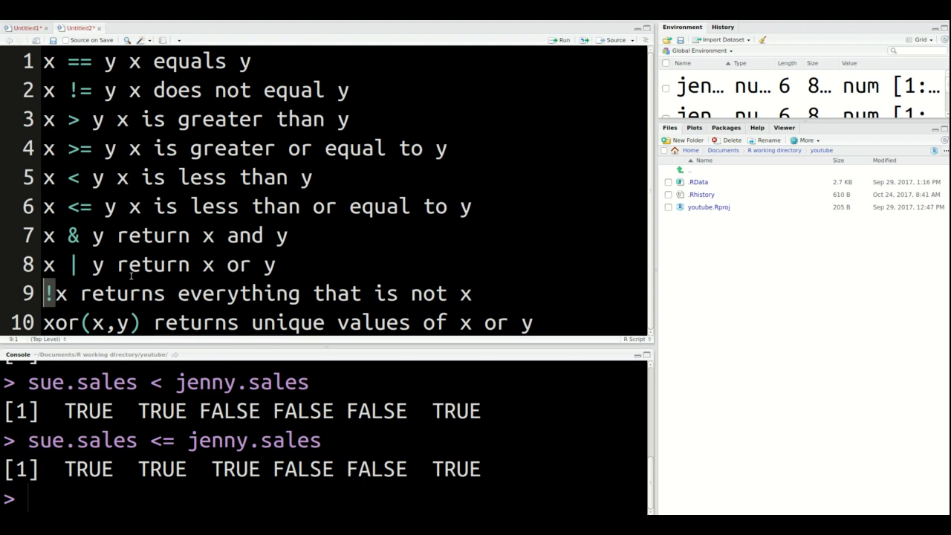
pyautogui.moveTo(273, 358)
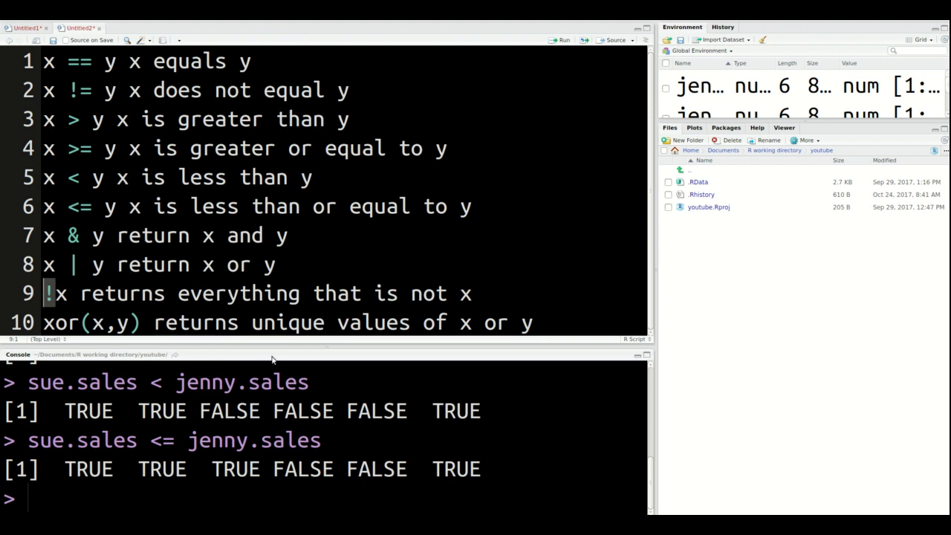